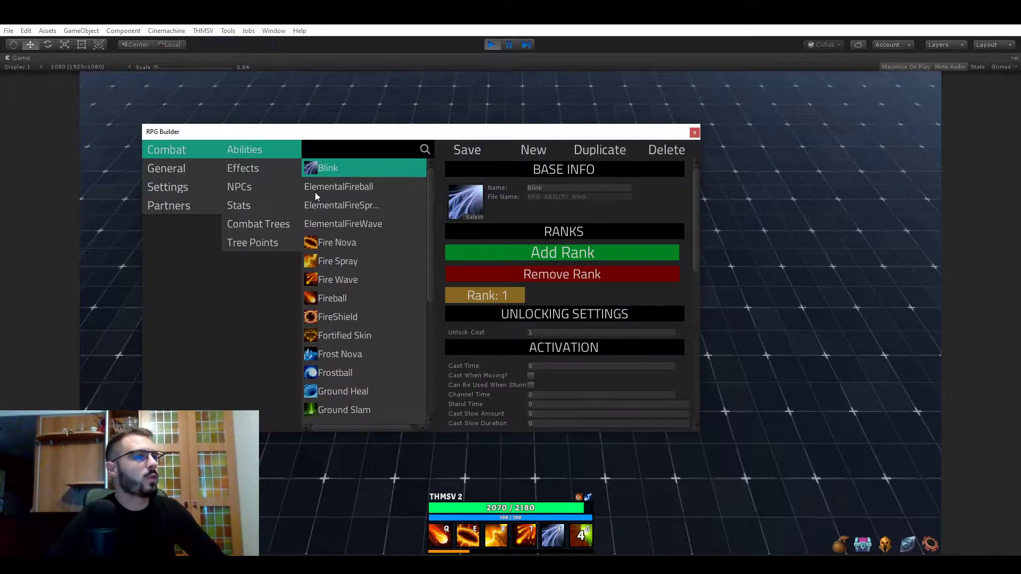
# - Open the Human Mage NPC and list its Mob Type options MOB, RARE and BOSS, keeping BOSS
pyautogui.click(238, 187)
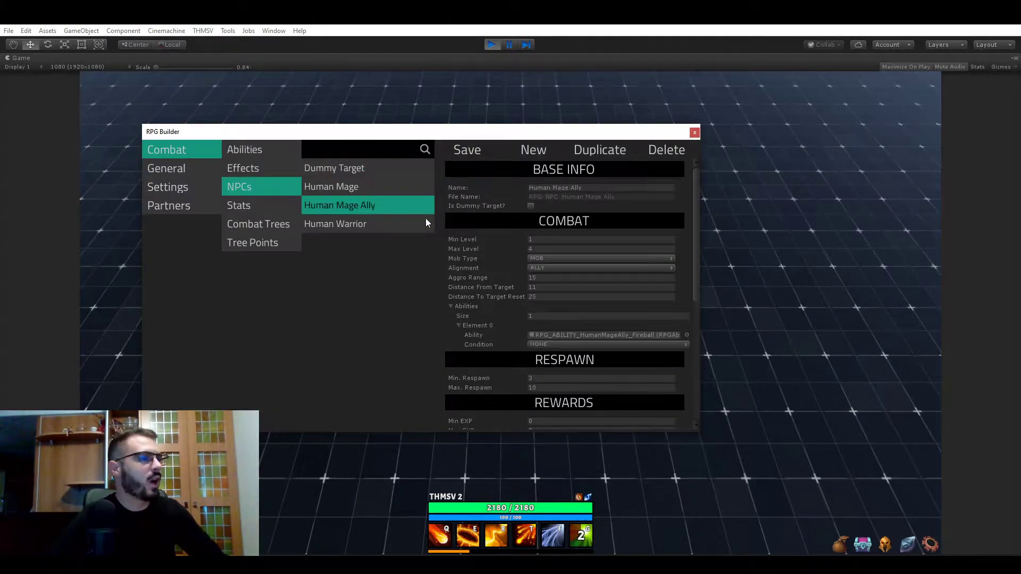
pyautogui.click(331, 187)
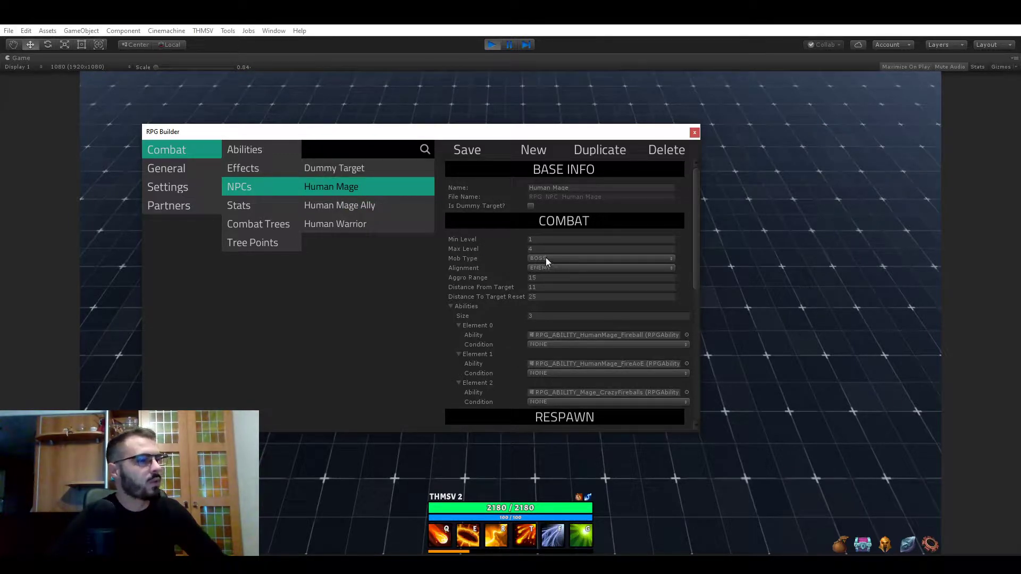
pyautogui.click(599, 258)
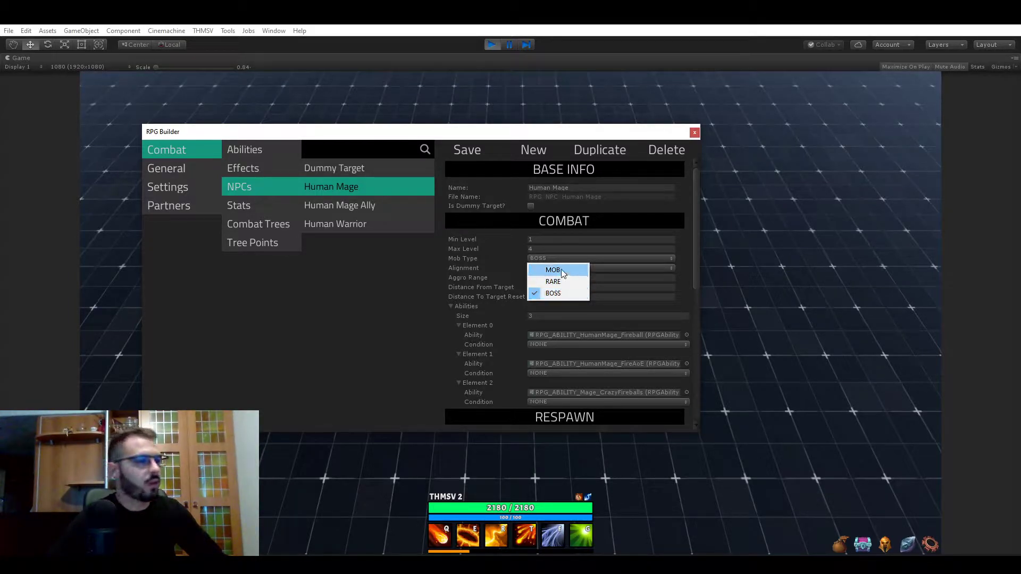
pyautogui.moveTo(474, 277)
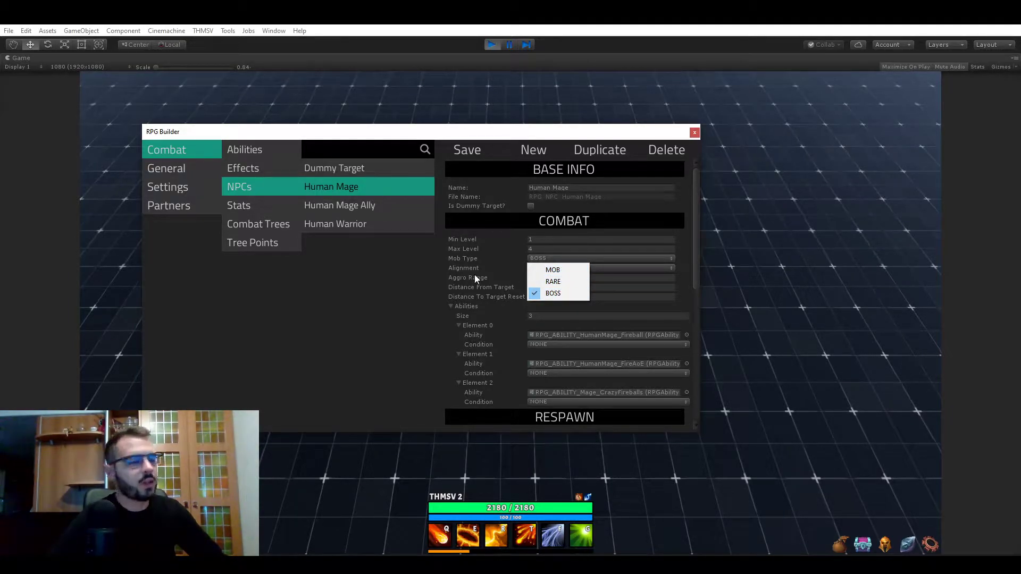
pyautogui.click(554, 293)
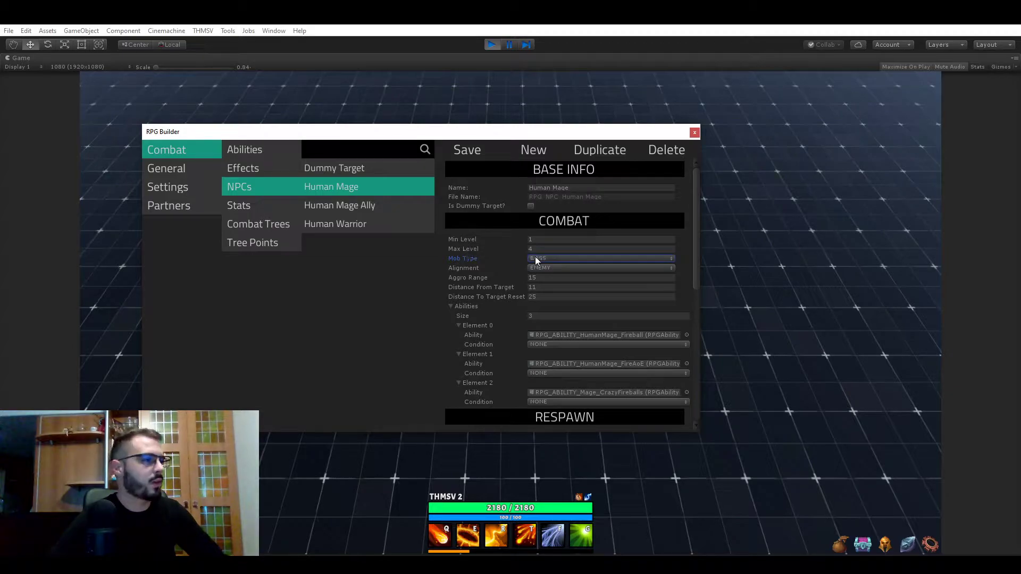
pyautogui.click(599, 258)
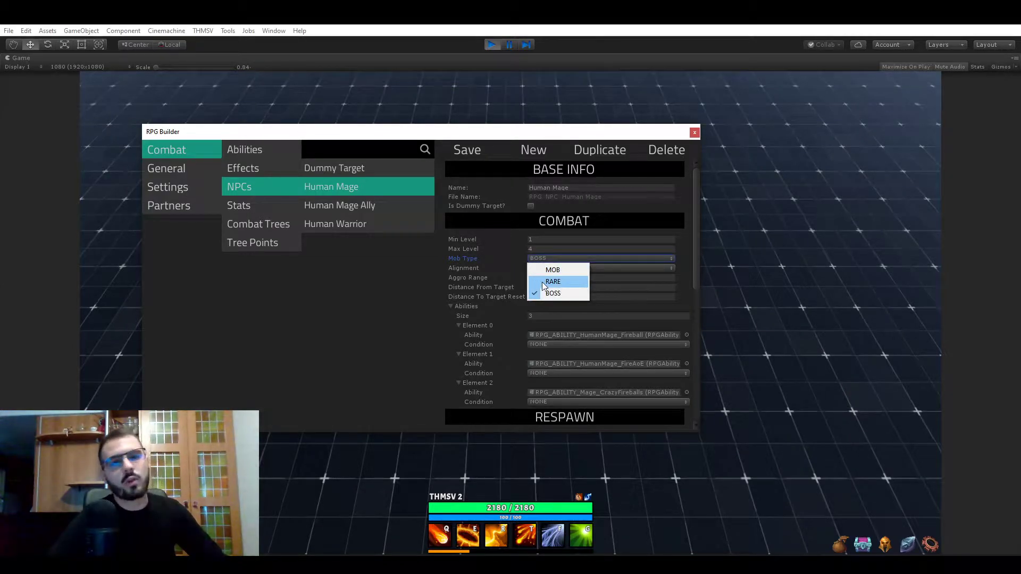
pyautogui.click(553, 293)
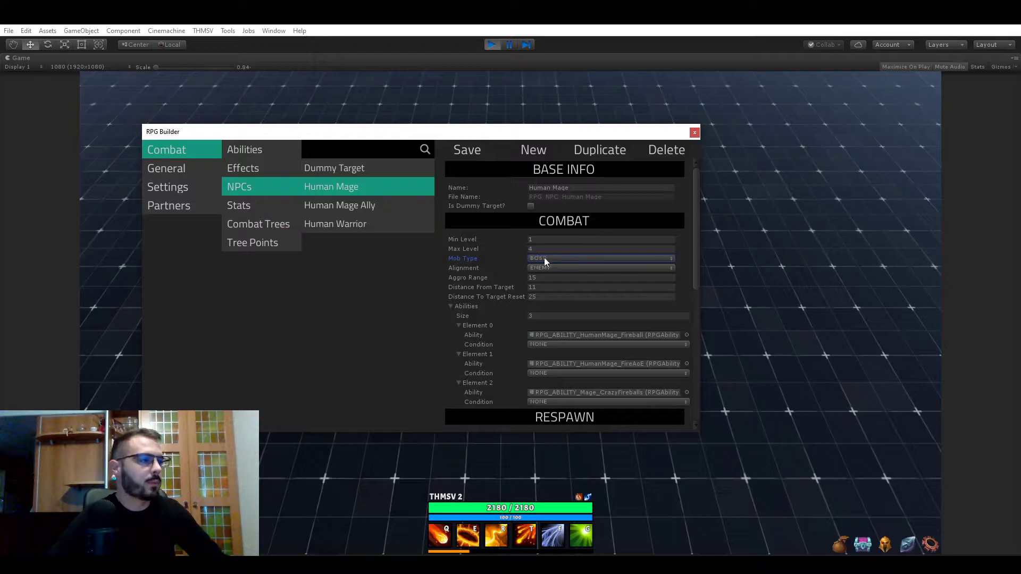
pyautogui.click(600, 258)
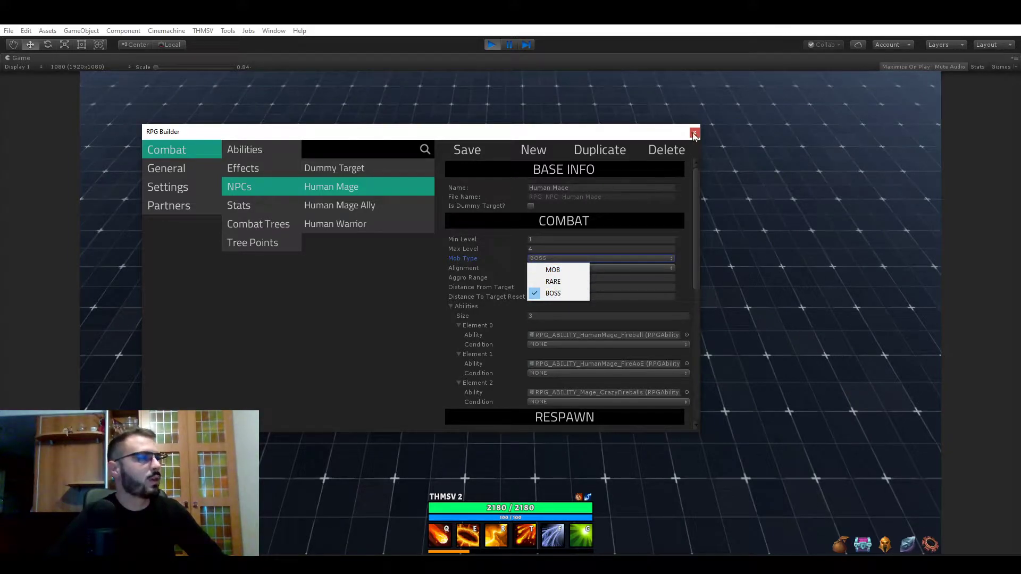
# - Close the RPG Builder window to return to the running game
pyautogui.click(694, 131)
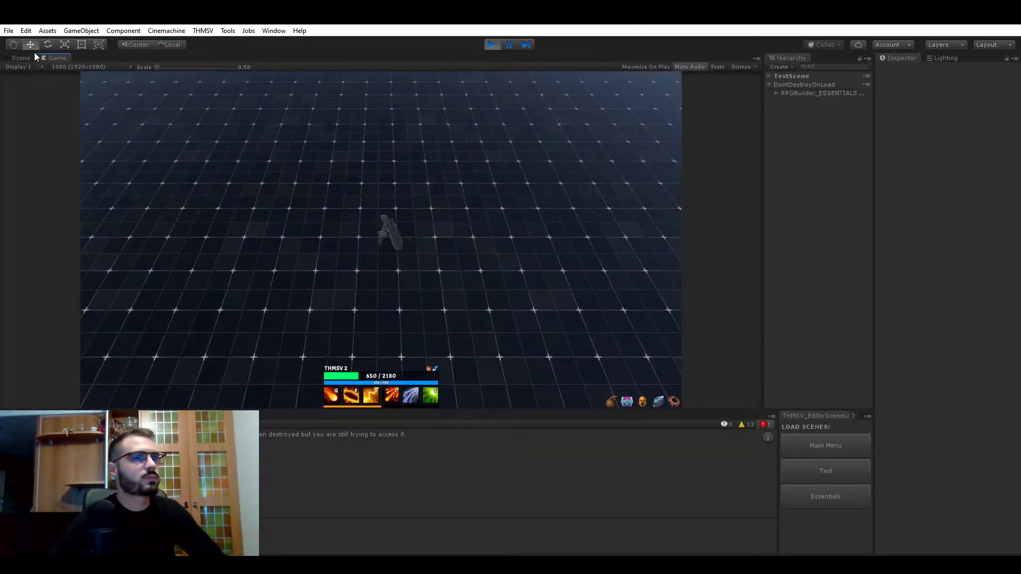
# - Add NPC_Spawner_Mage_Warrior (1) near the player in the Scene view, then select it in the Hierarchy
pyautogui.click(20, 58)
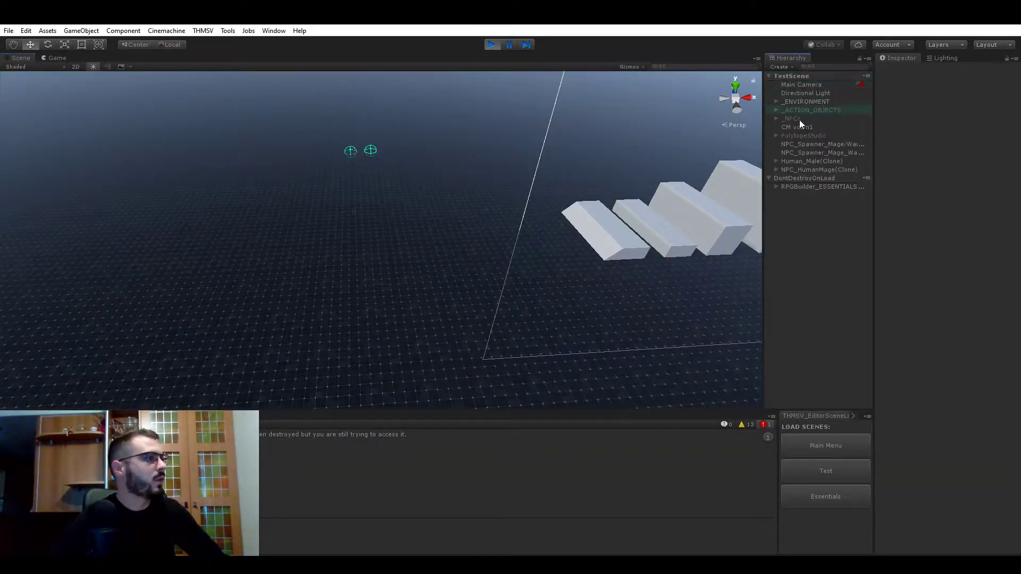
pyautogui.click(822, 152)
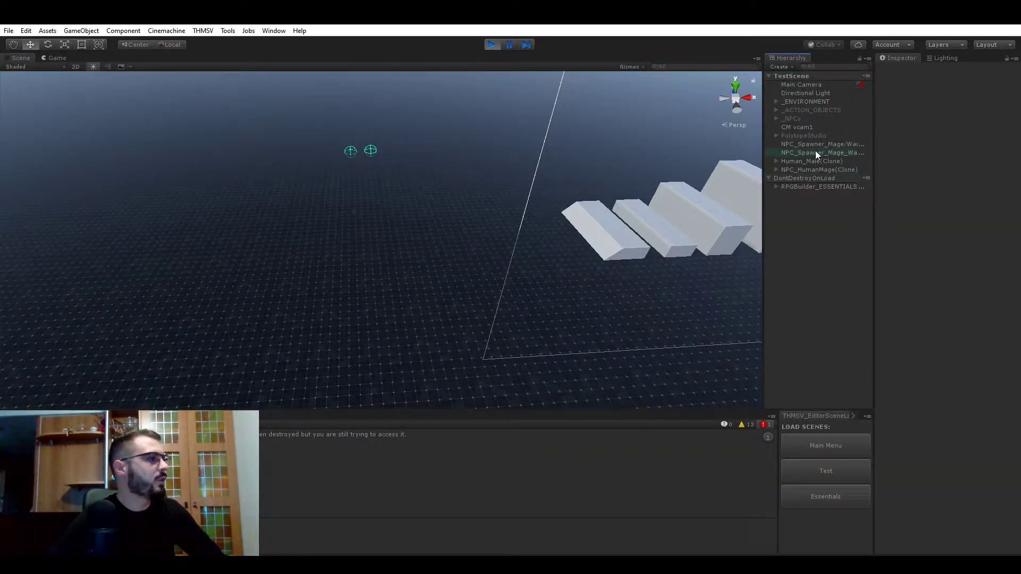
pyautogui.click(812, 160)
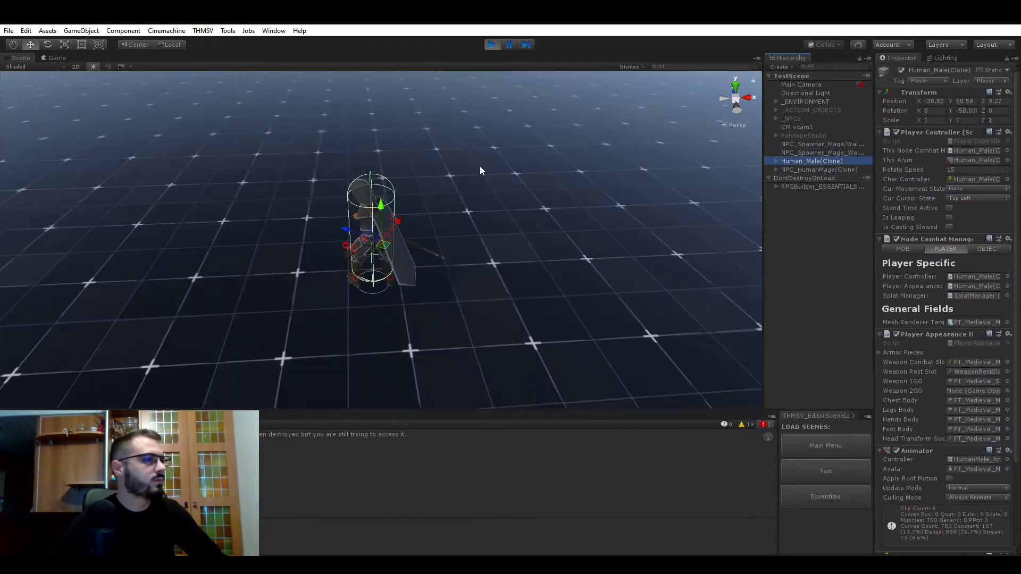
pyautogui.click(821, 153)
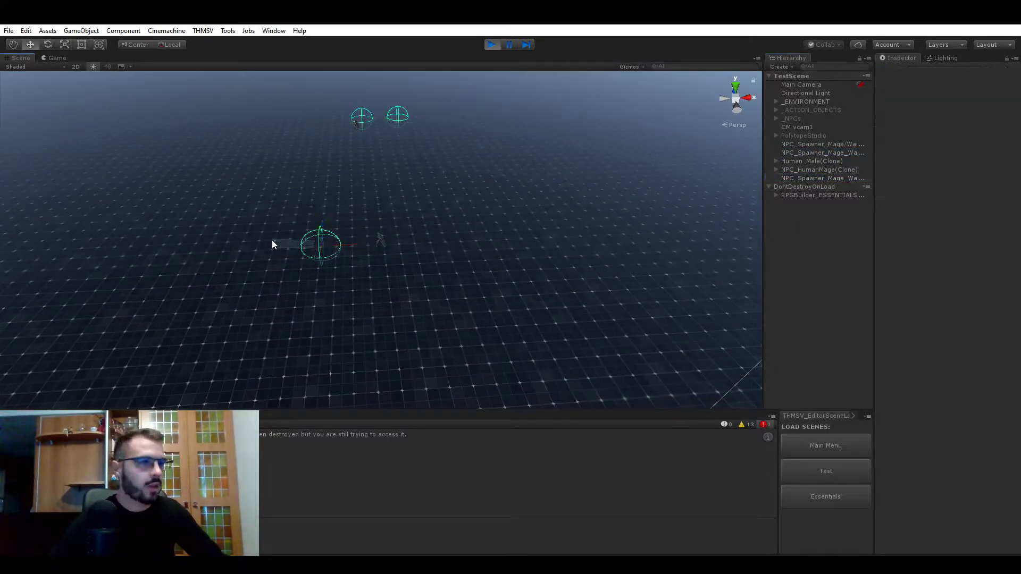
pyautogui.click(55, 58)
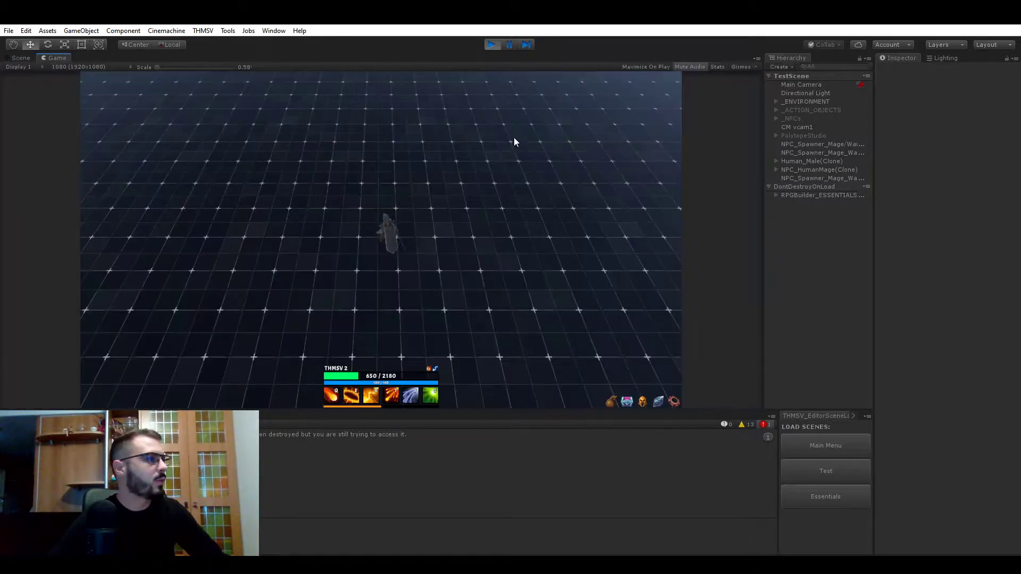
pyautogui.click(822, 177)
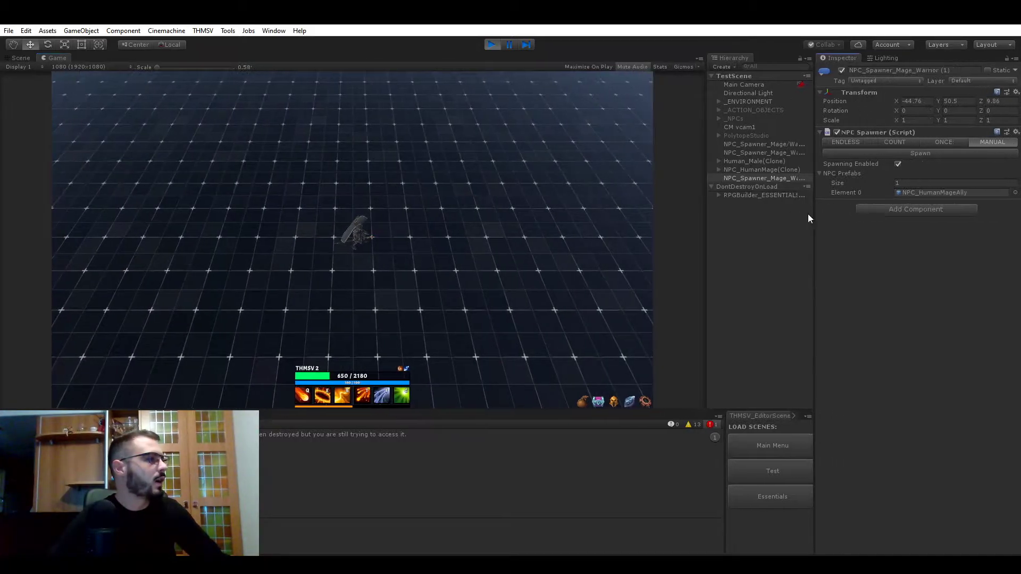
# - Spawn the level 3 Human Mage Ally and watch it in a maximized Game view
pyautogui.click(913, 153)
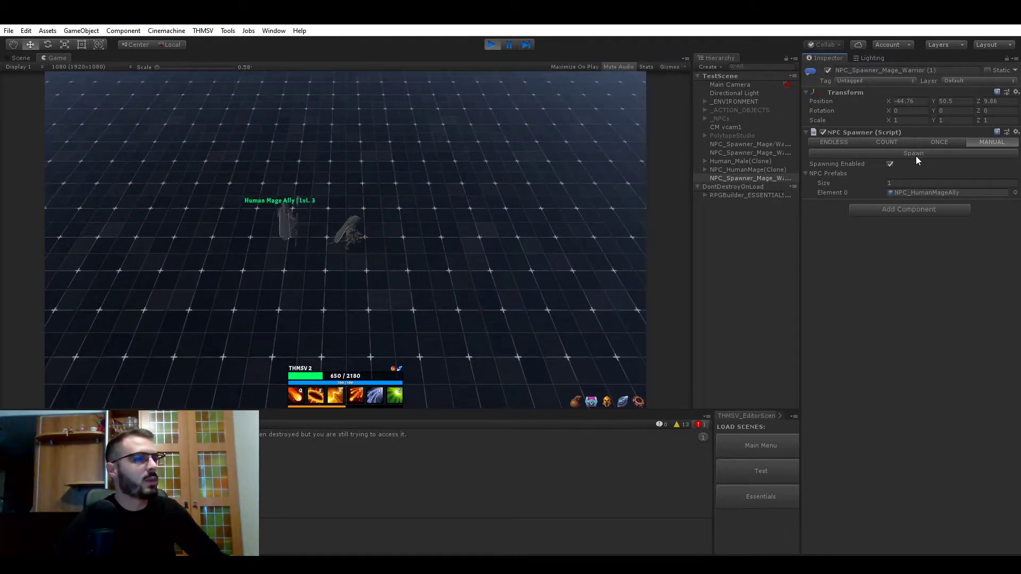
pyautogui.click(914, 153)
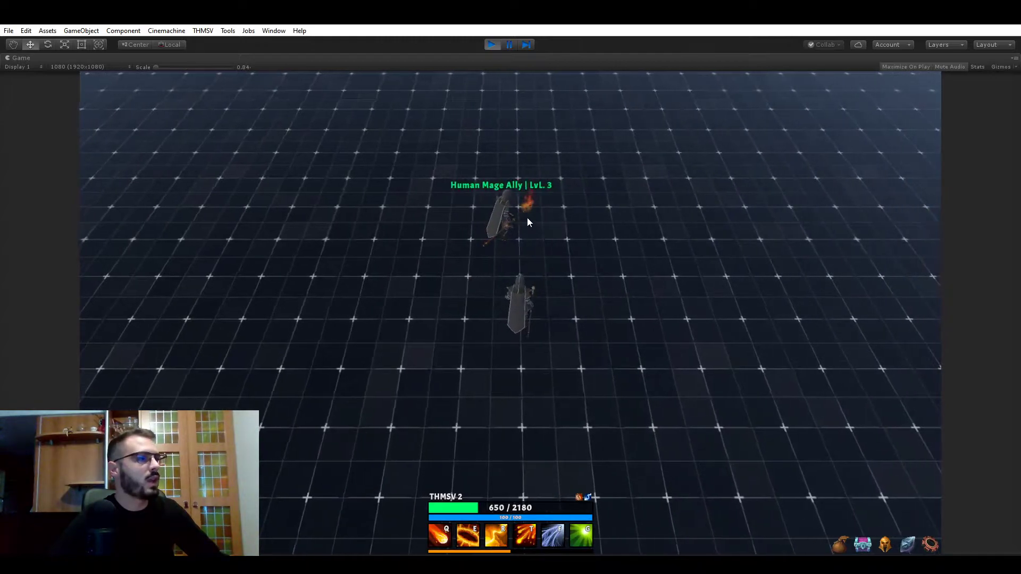
pyautogui.click(202, 31)
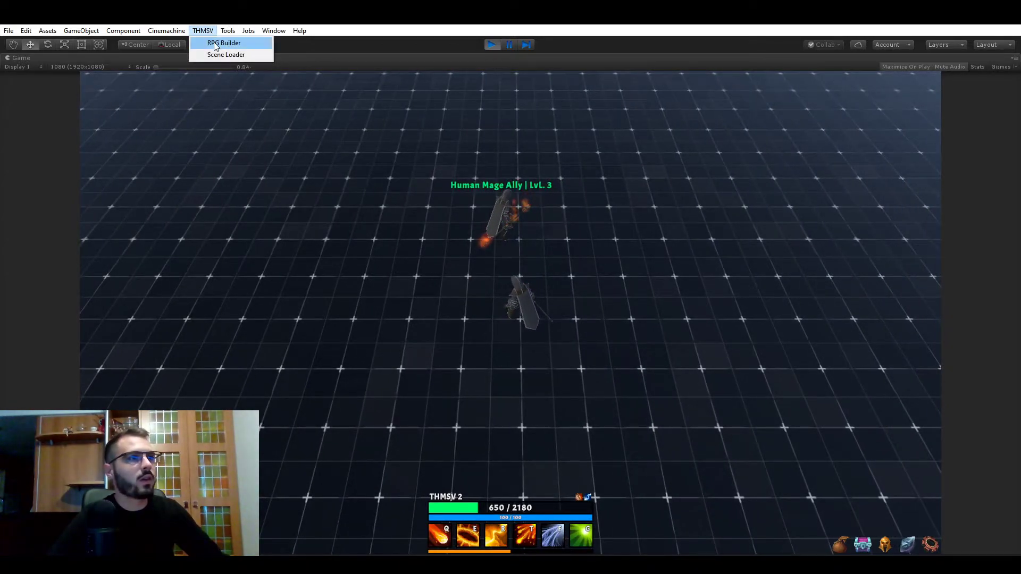
# - Check the Human Mage's health Bonus Per Level against the Human Mage Ally's, then reselect Human Mage
pyautogui.click(224, 43)
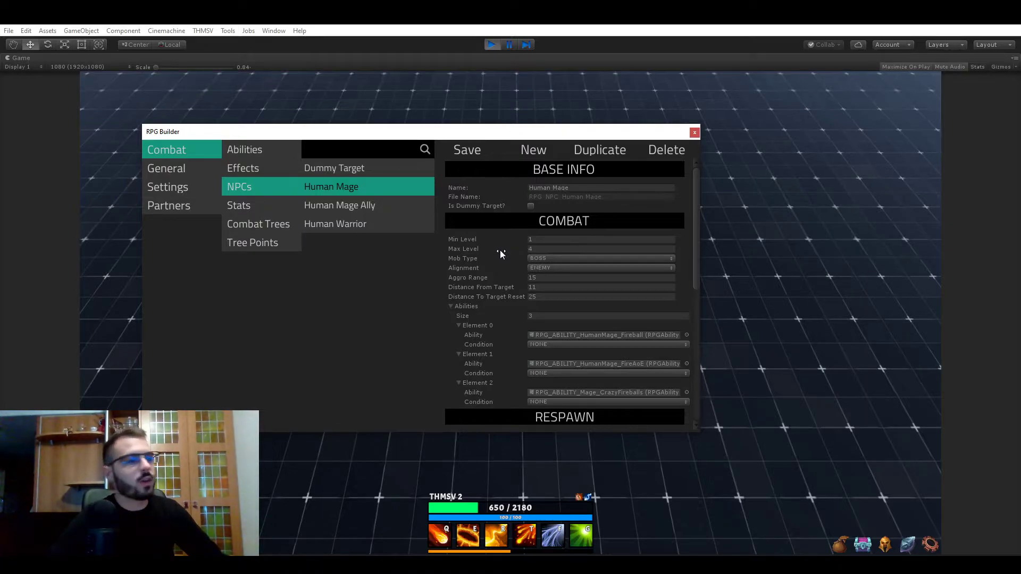
pyautogui.moveTo(447, 244)
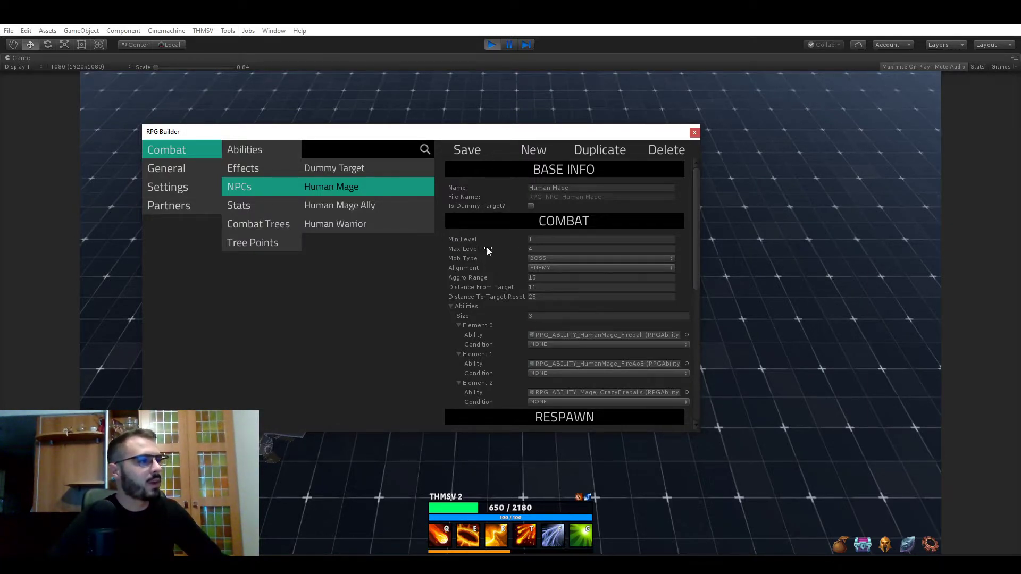
pyautogui.scroll(-3)
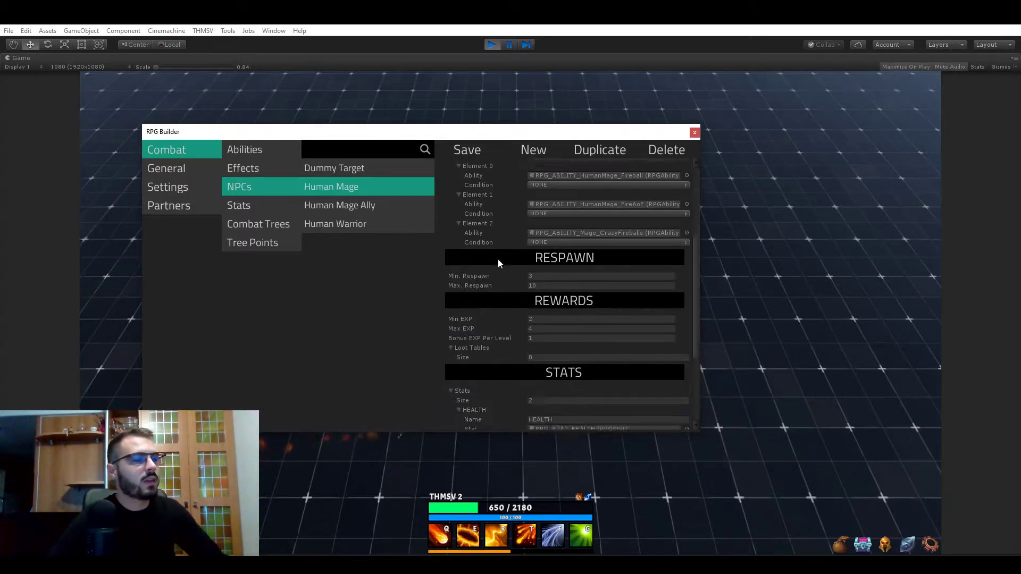
pyautogui.scroll(-3)
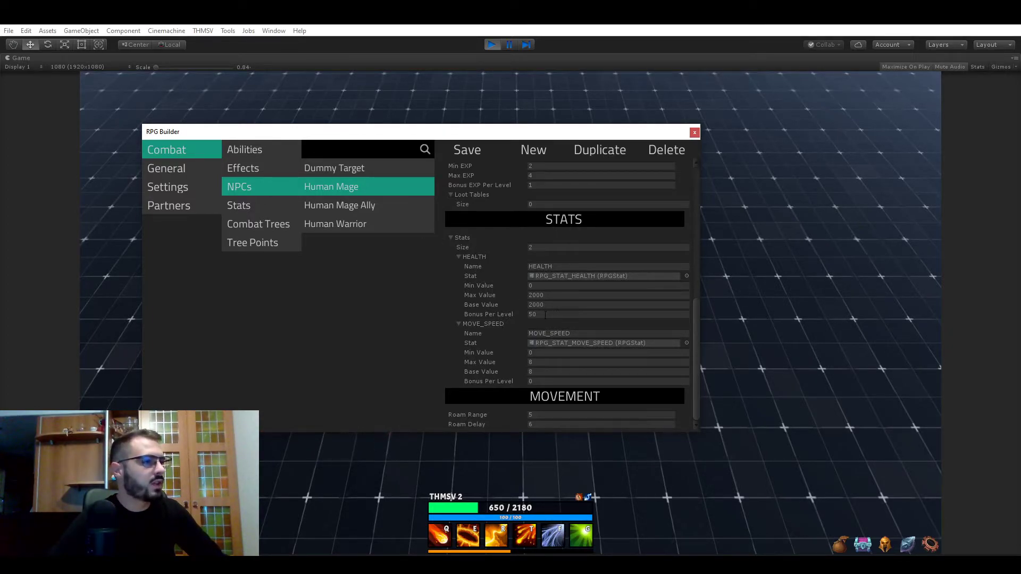
pyautogui.click(606, 314)
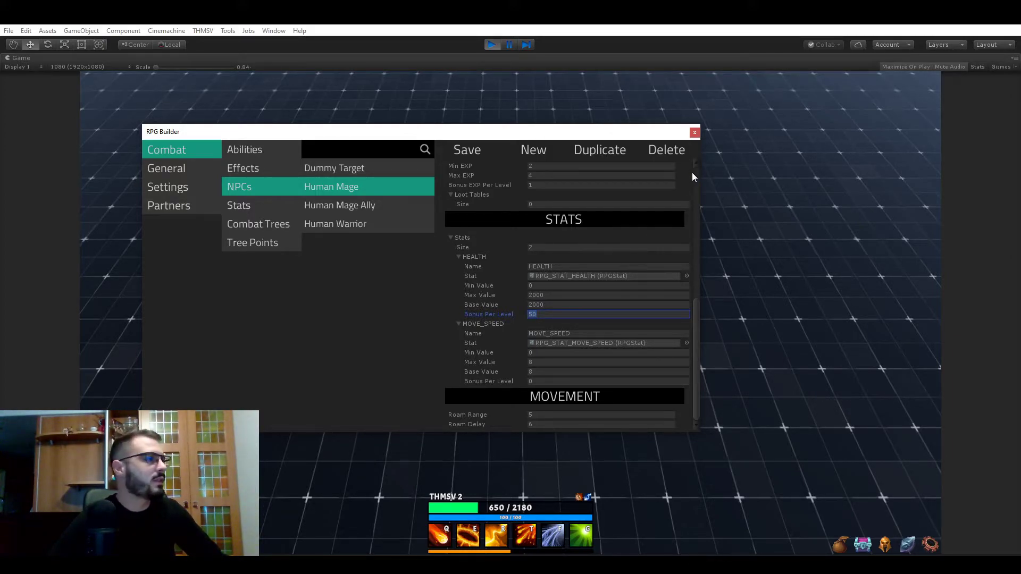
pyautogui.click(339, 206)
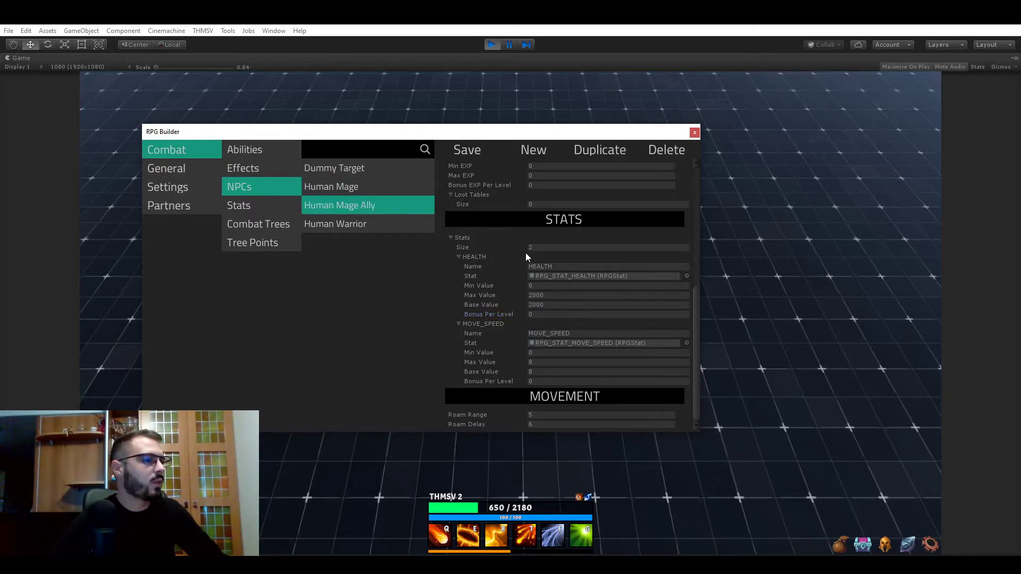
pyautogui.click(335, 187)
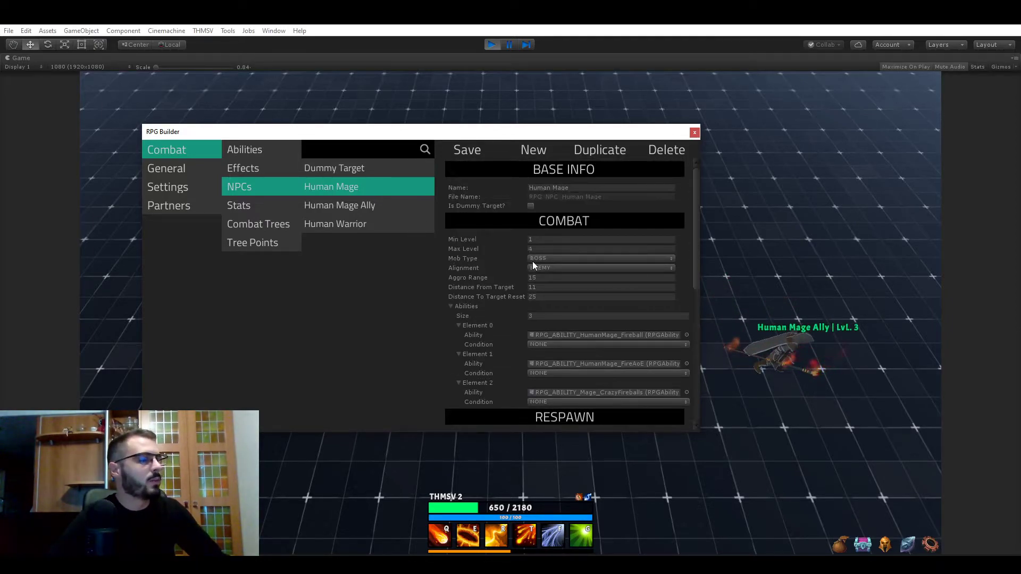
pyautogui.moveTo(574, 268)
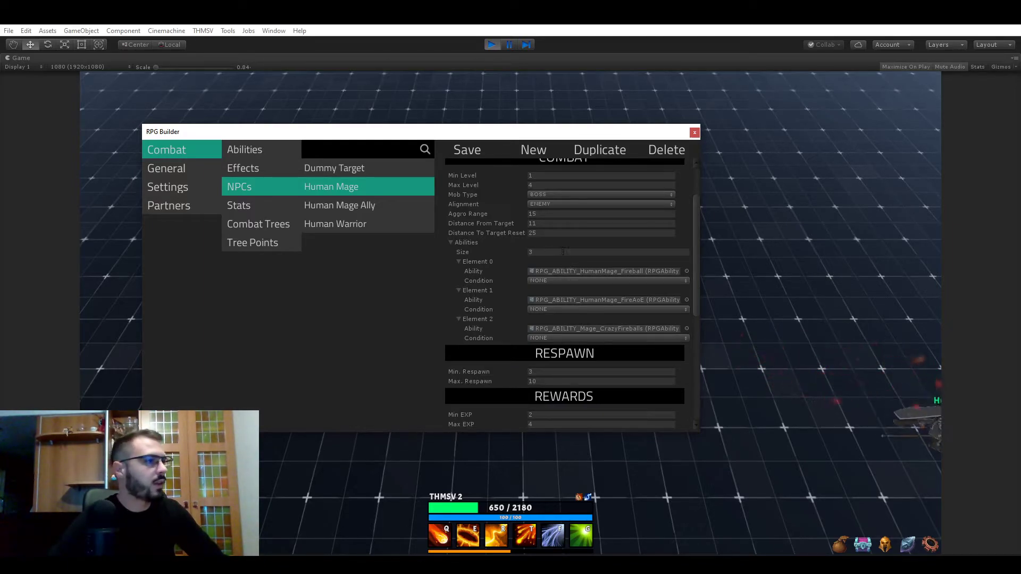
# - Review the Human Mage's Min and Max EXP rewards, then close the NPC editor
pyautogui.scroll(-3)
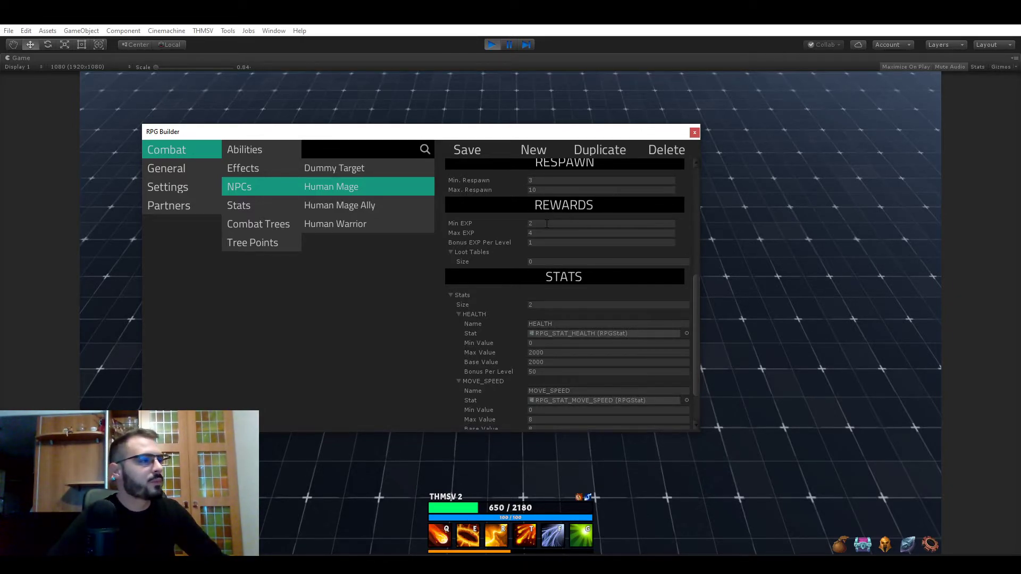
pyautogui.click(600, 223)
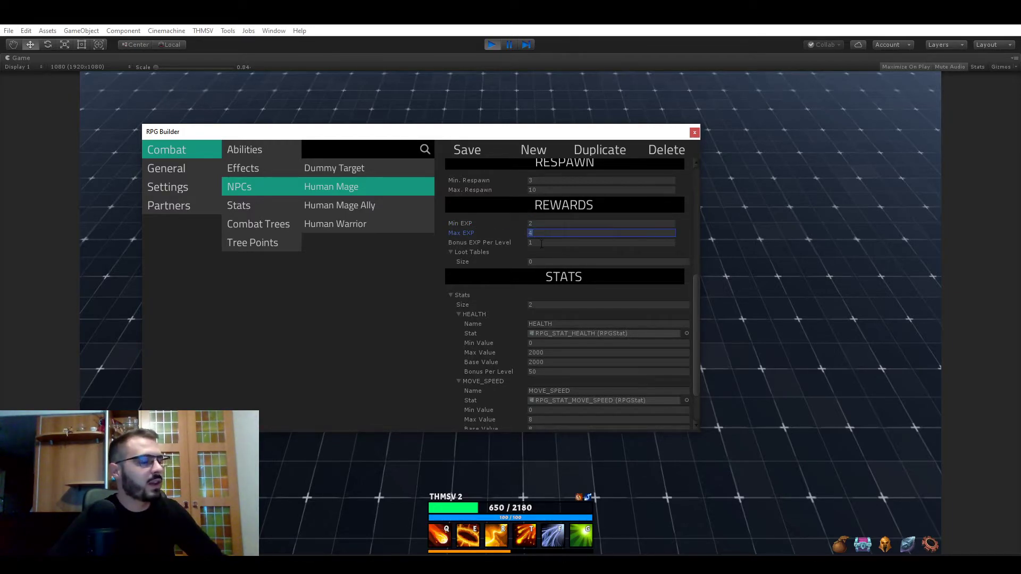
pyautogui.click(601, 242)
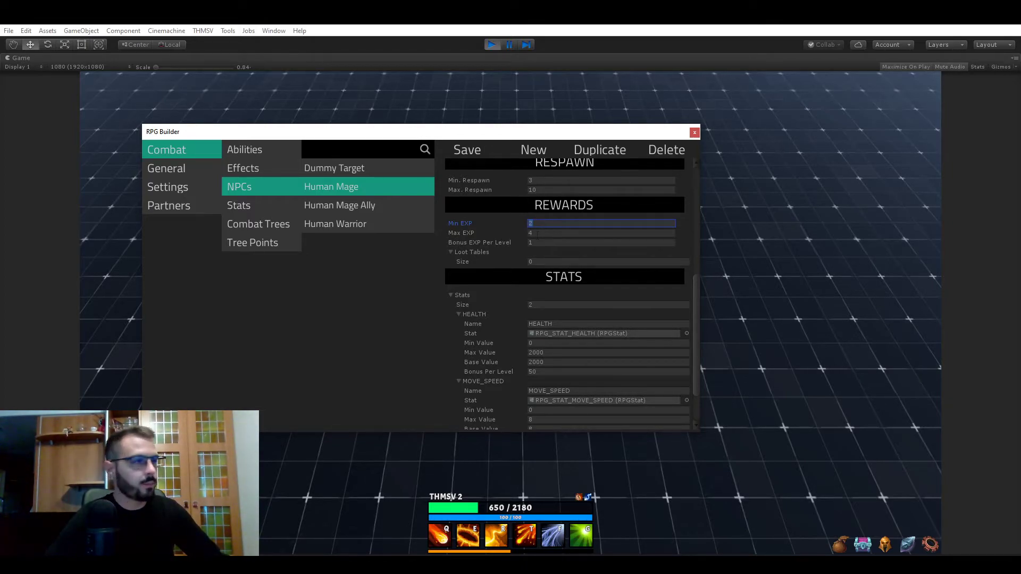
pyautogui.click(601, 243)
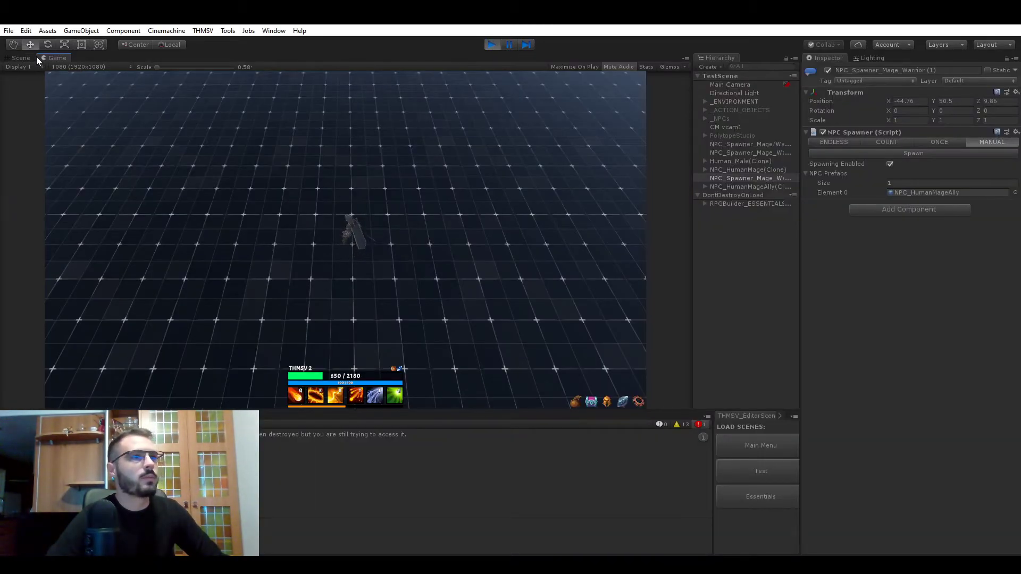
pyautogui.click(20, 58)
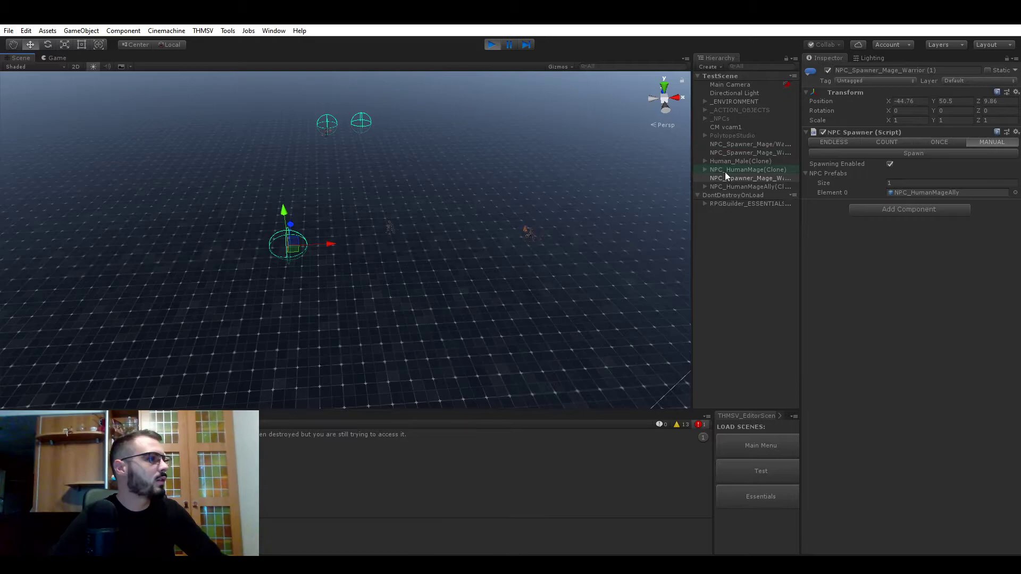
# - Move NPC_Spawner_Mage_Warrior (2) to a new spot and assign NPC_HumanMage as its prefab
pyautogui.click(748, 195)
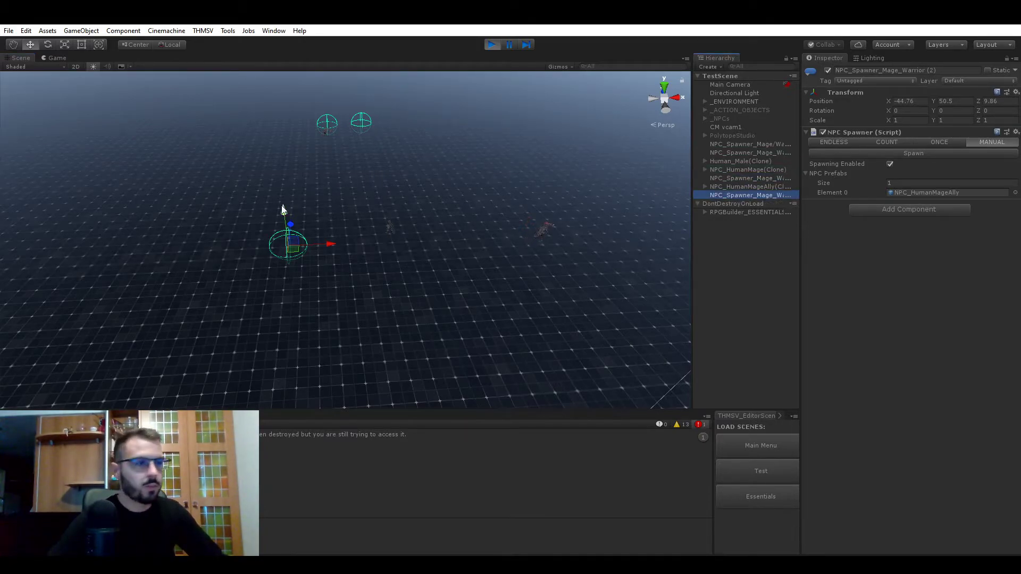
pyautogui.moveTo(290, 244); pyautogui.dragTo(427, 215)
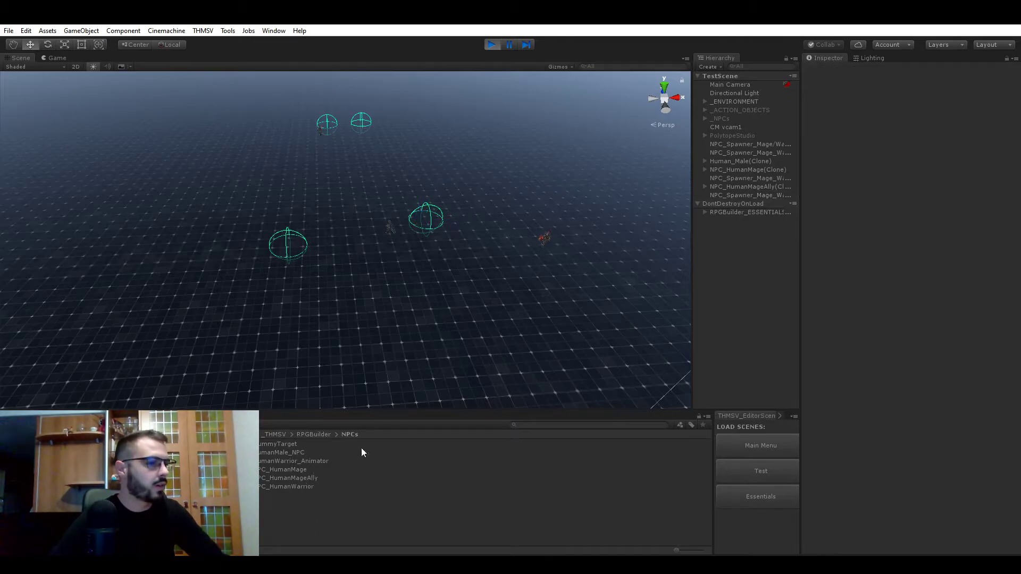
pyautogui.click(749, 195)
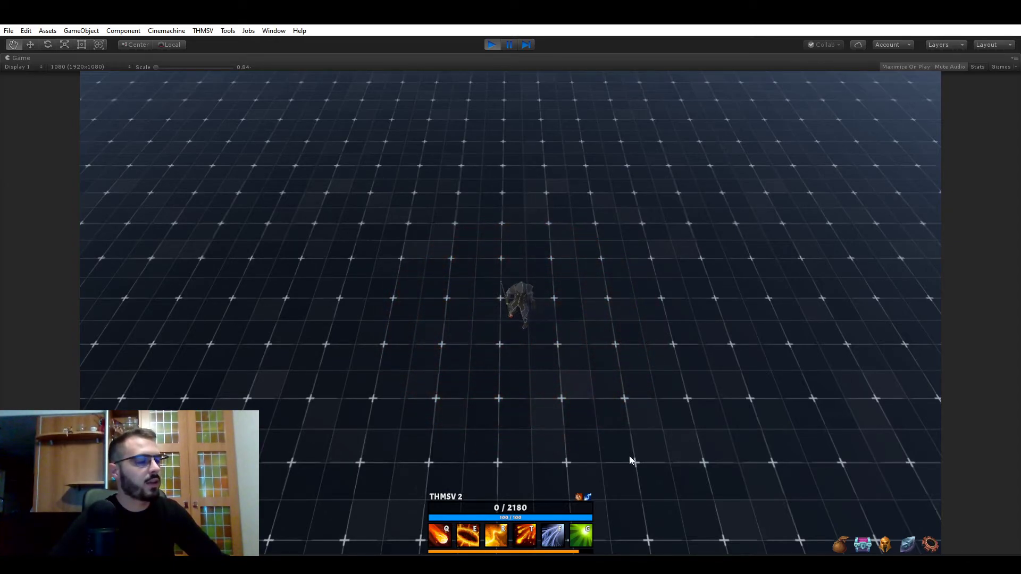
pyautogui.click(510, 44)
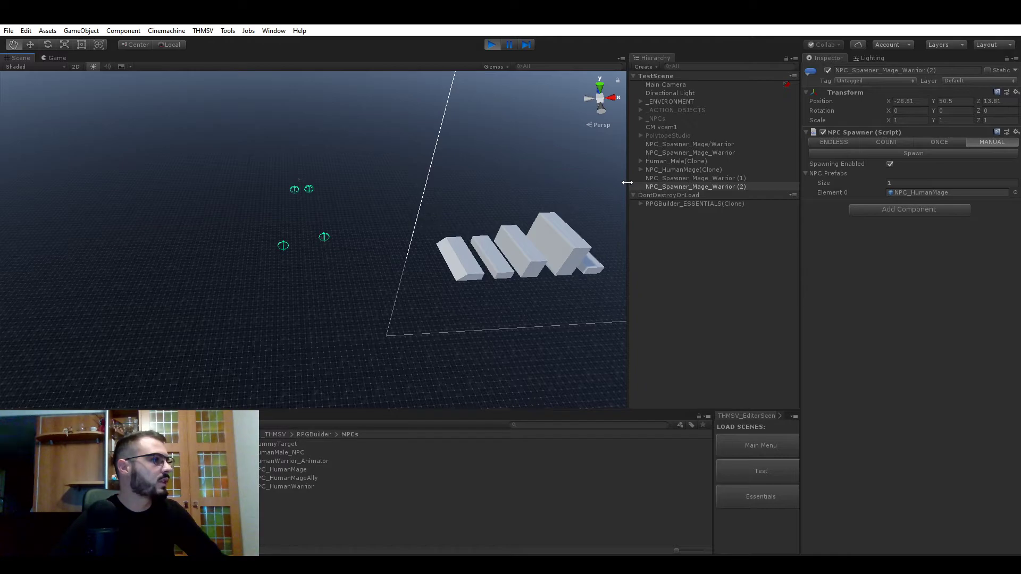
# - Spawn the ally from spawner (1), move spawner (2) beside it, and spawn the boss mage
pyautogui.click(55, 58)
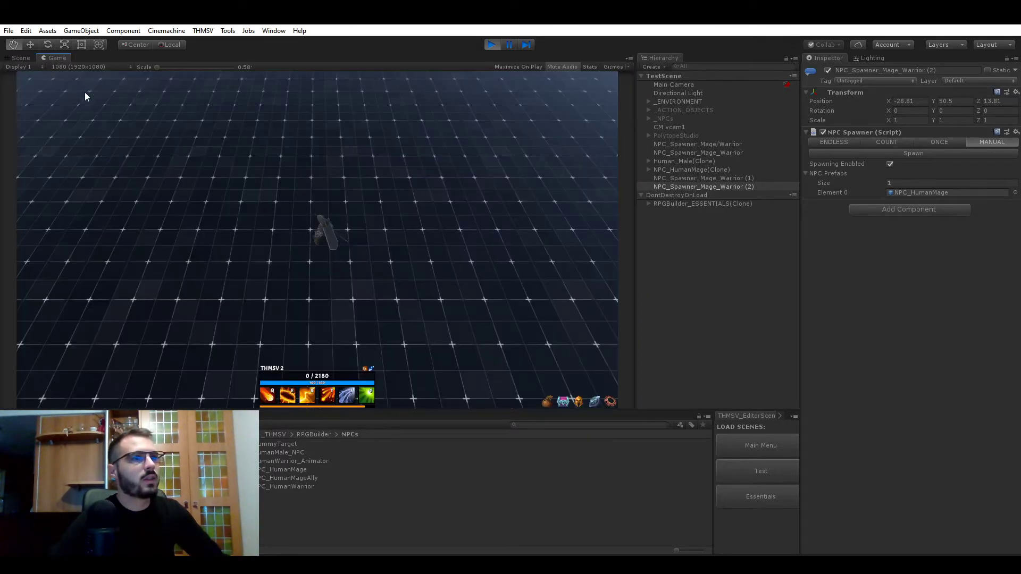
pyautogui.click(702, 178)
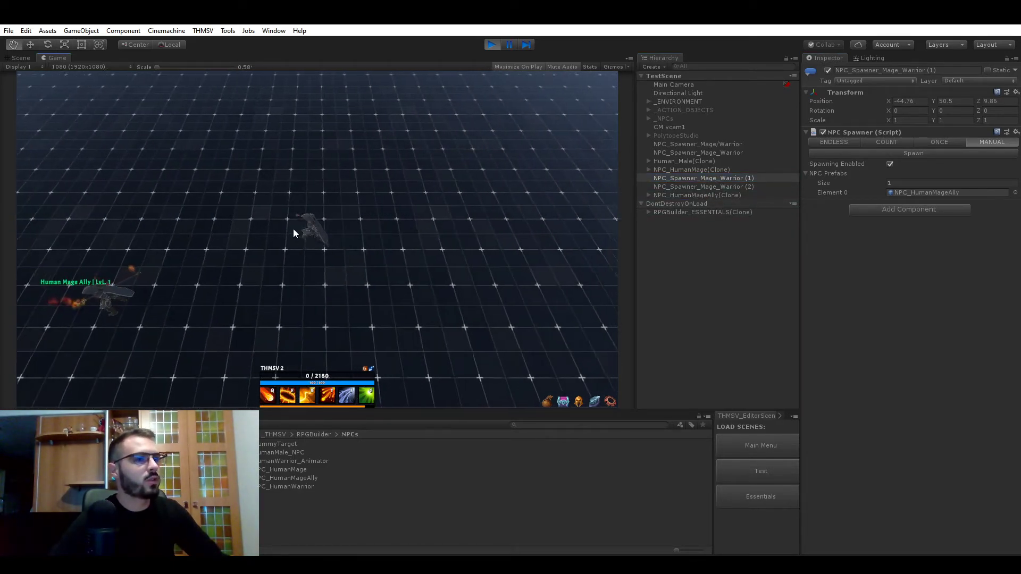
pyautogui.click(20, 57)
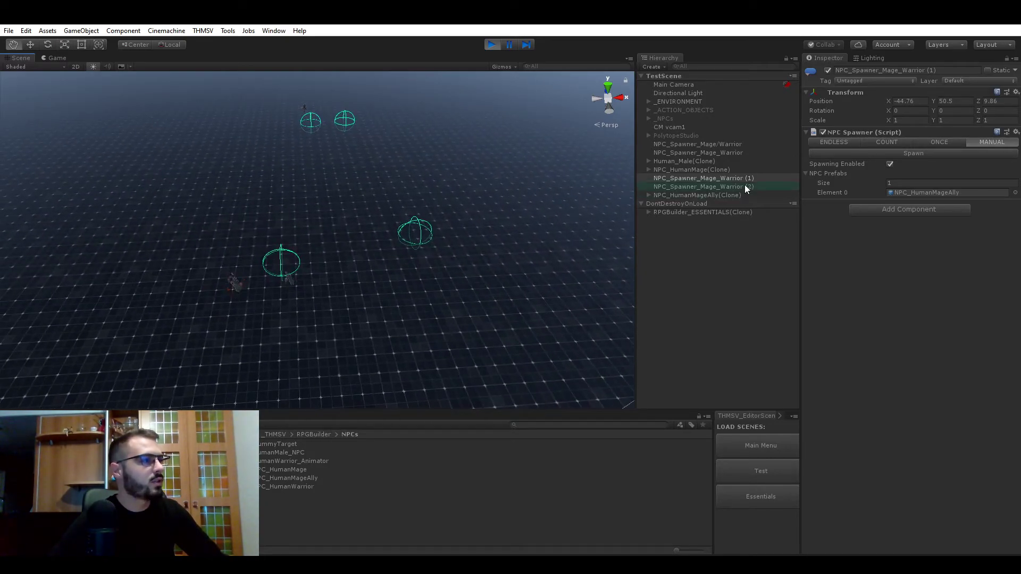
pyautogui.click(702, 186)
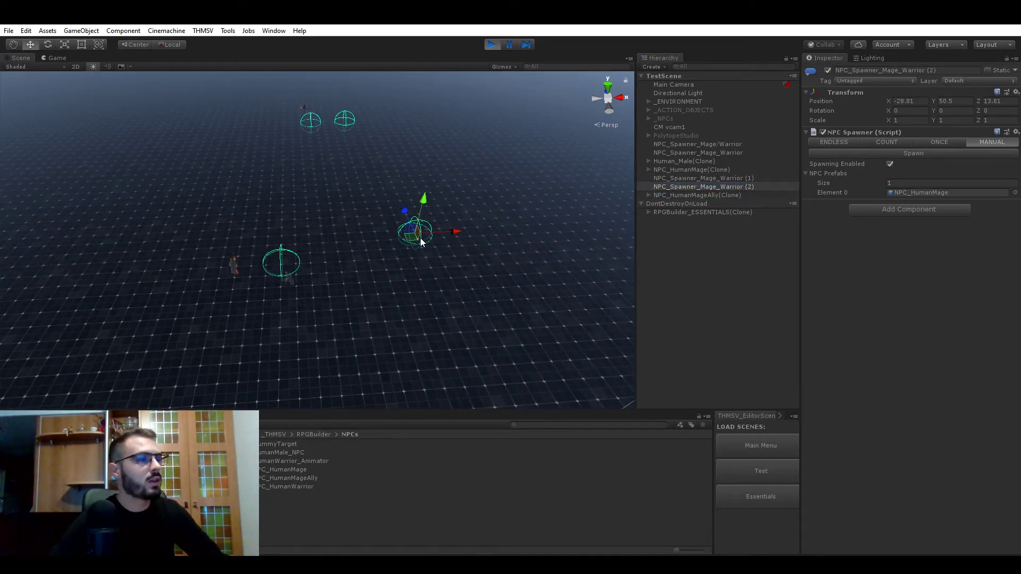
pyautogui.moveTo(417, 231); pyautogui.dragTo(254, 231)
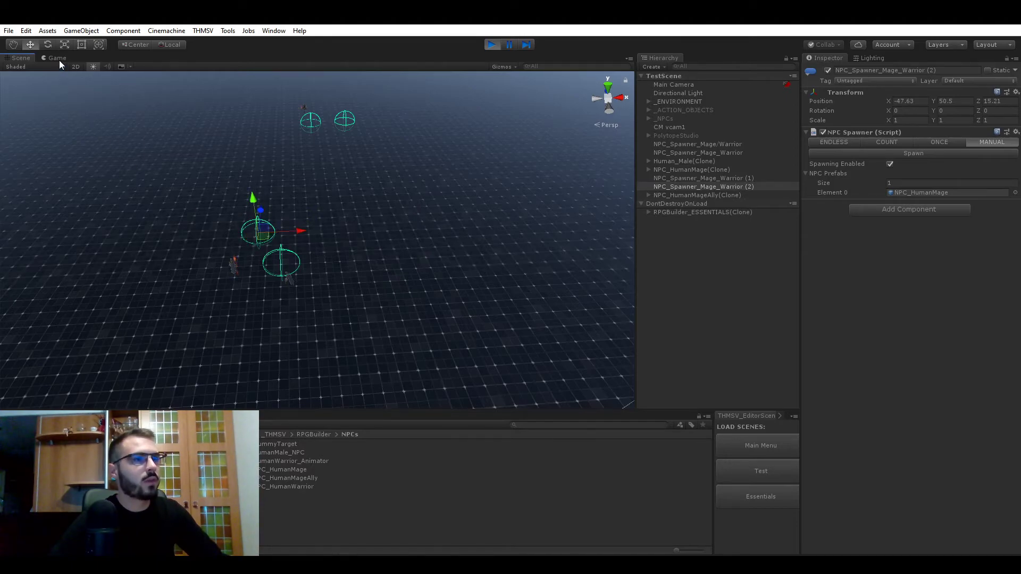
pyautogui.click(912, 152)
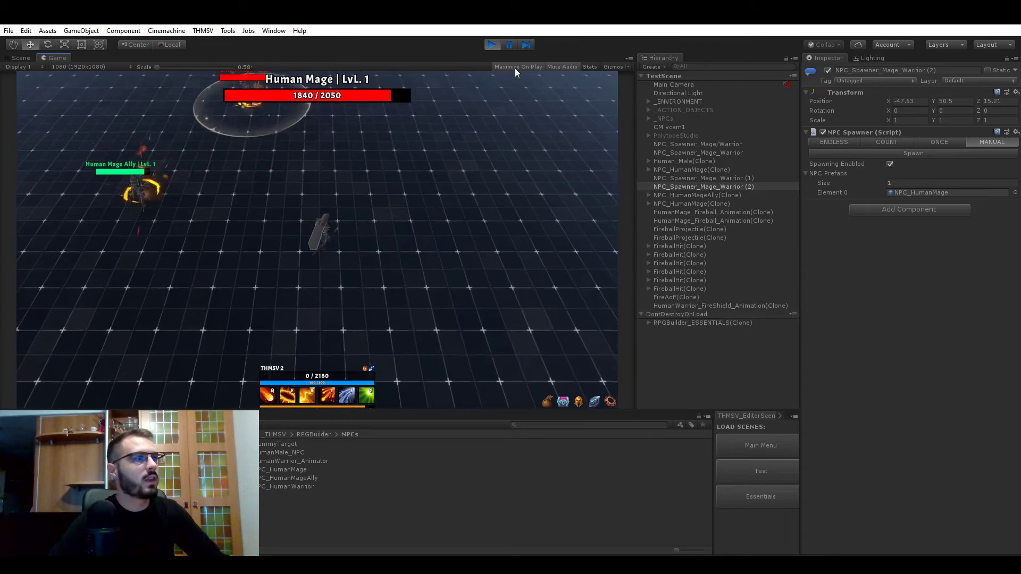
pyautogui.click(517, 67)
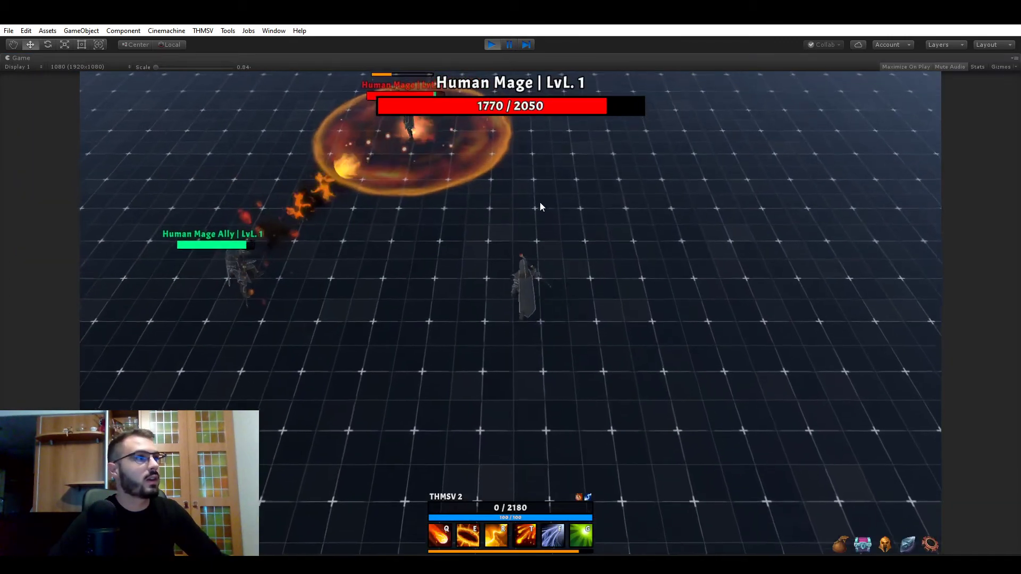